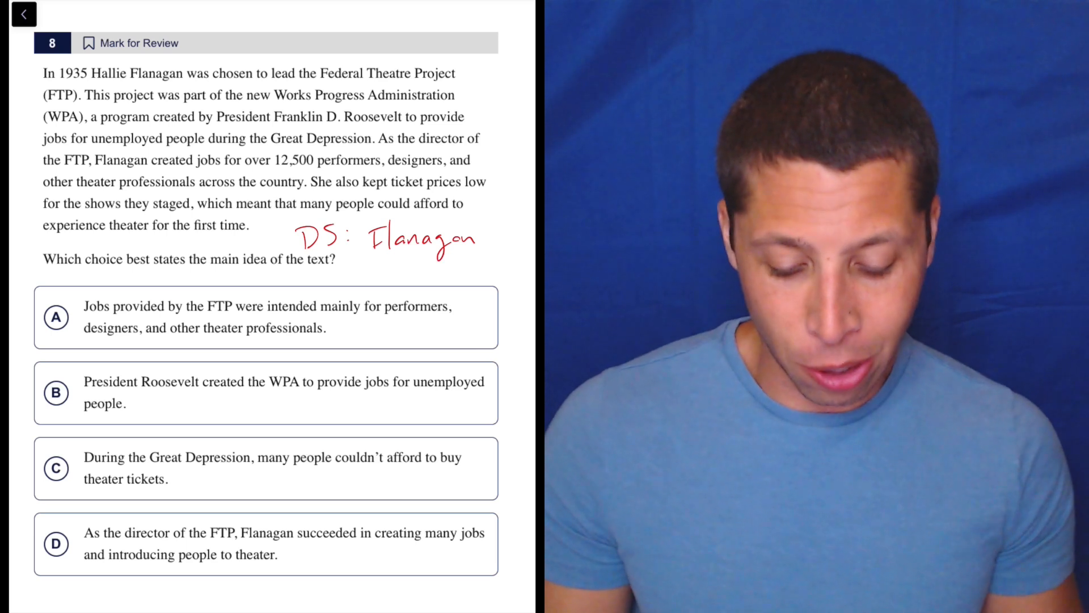
- Handwrite 'DS: Flanagan' with the pen beside the main-idea question stem
drag(38, 340, 73, 295)
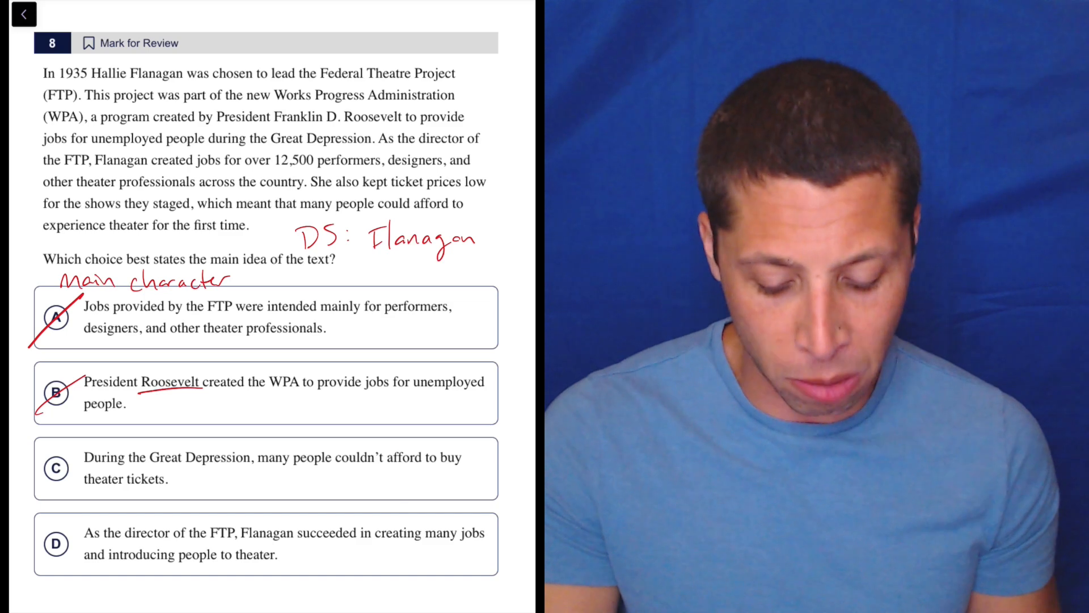
- Underline 'many people' in answer choice C with the pen
drag(261, 472, 347, 473)
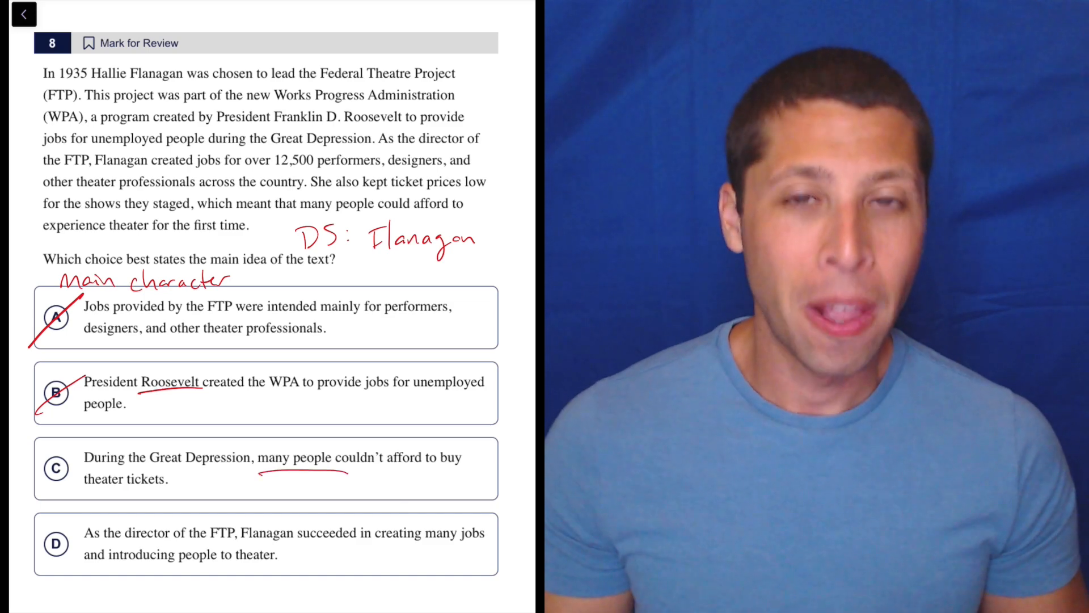